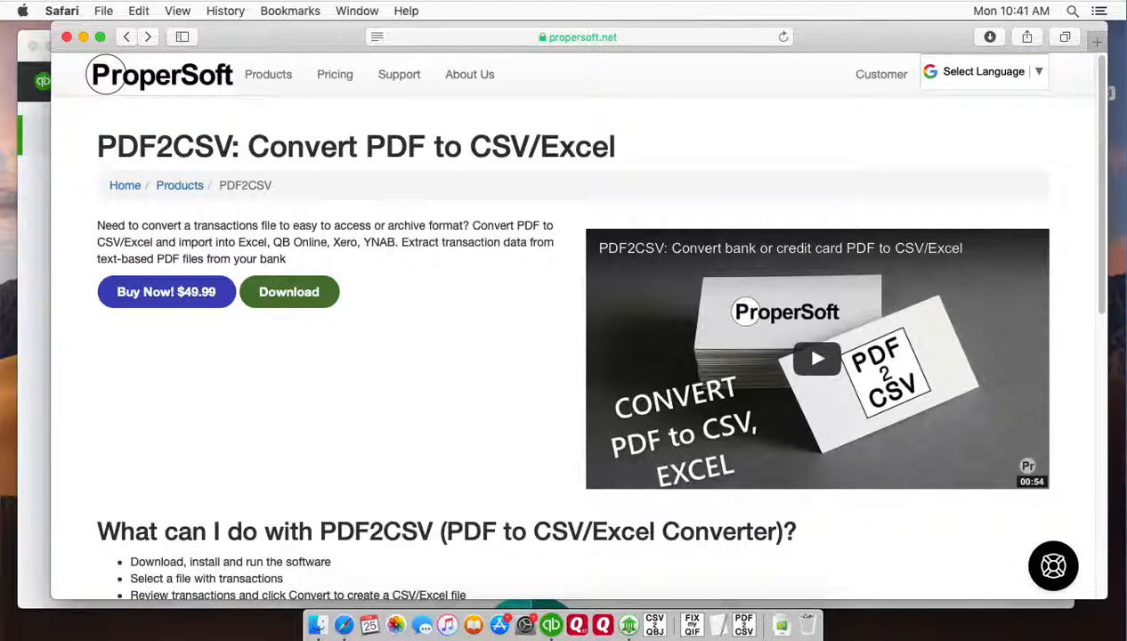
mouse_move(260, 382)
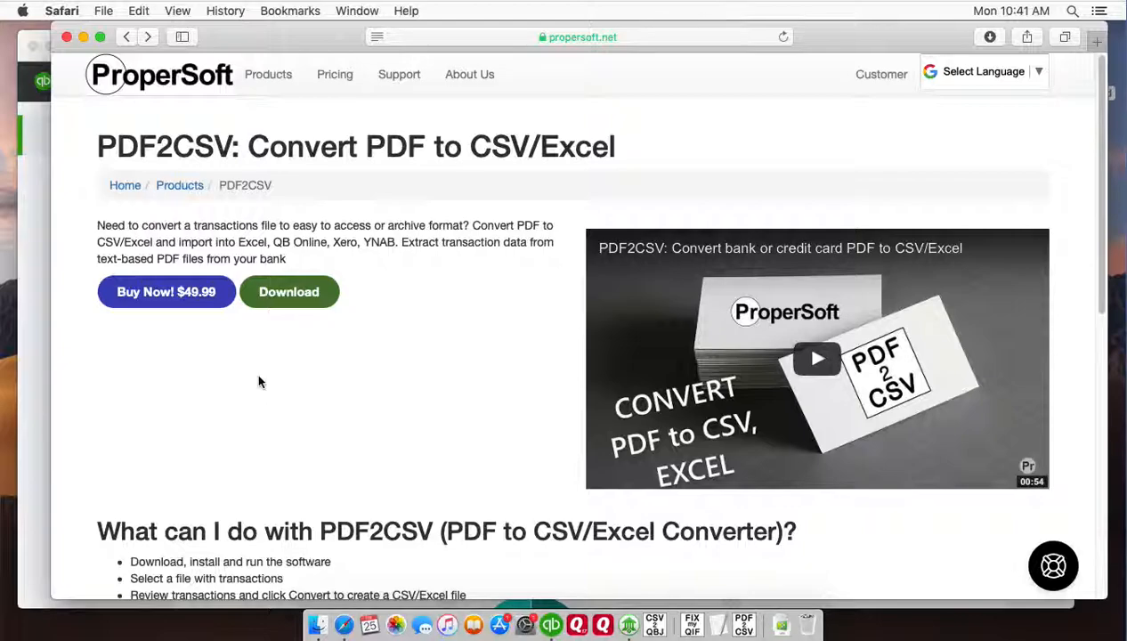
mouse_move(506, 410)
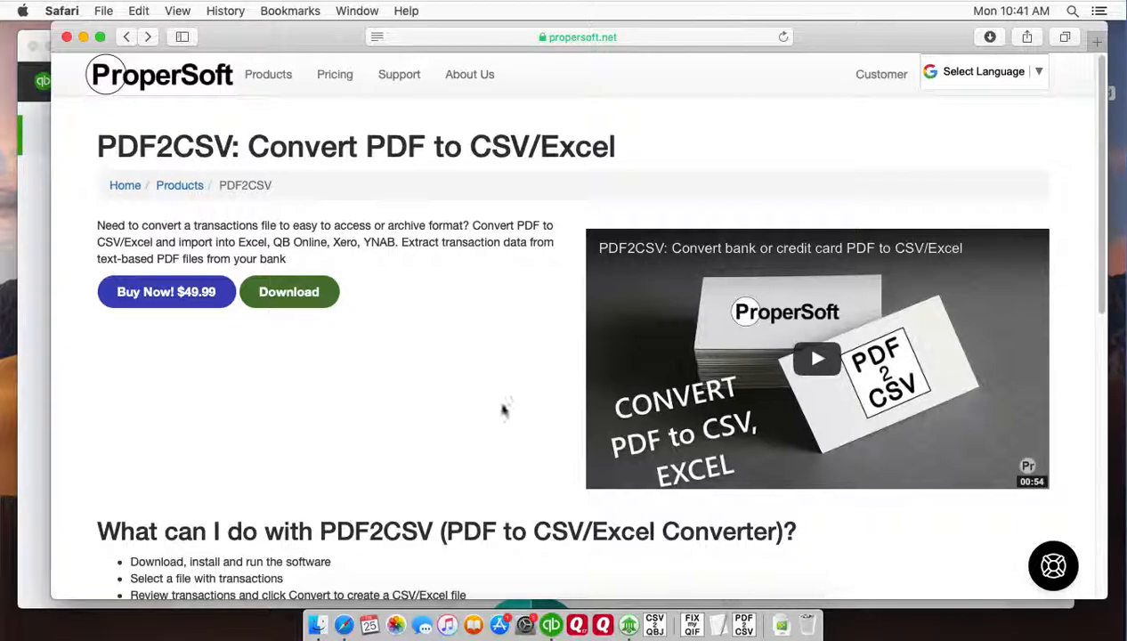
mouse_move(743, 632)
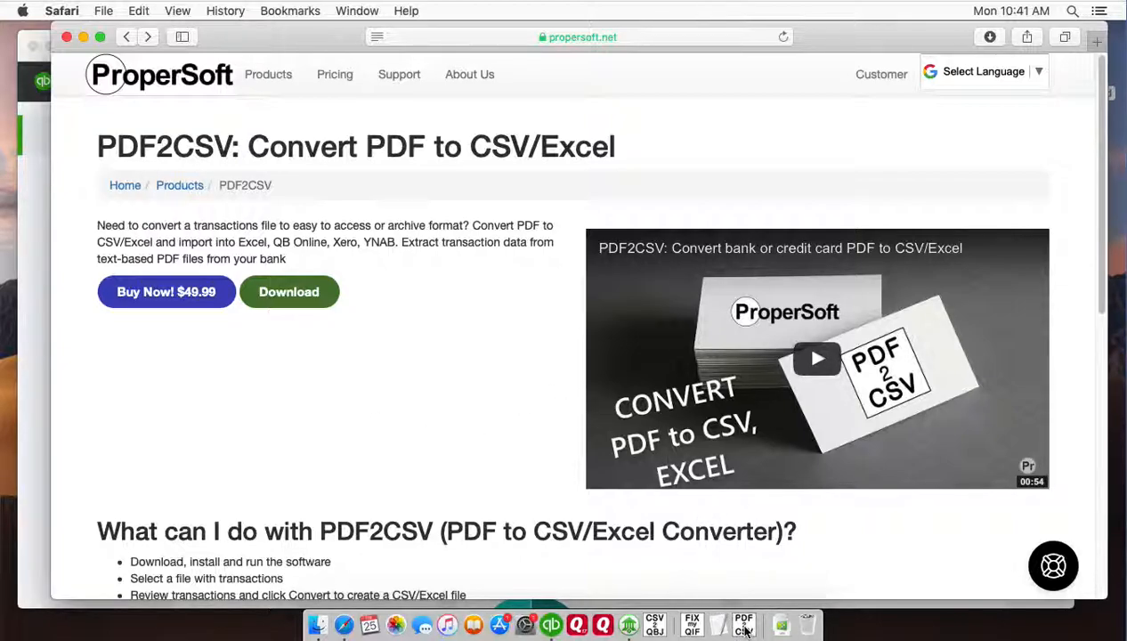
Step: Launch PDF2CSV and load sample-bank-statement.pdf from Downloads, filling the table with 22 transactions
click(743, 623)
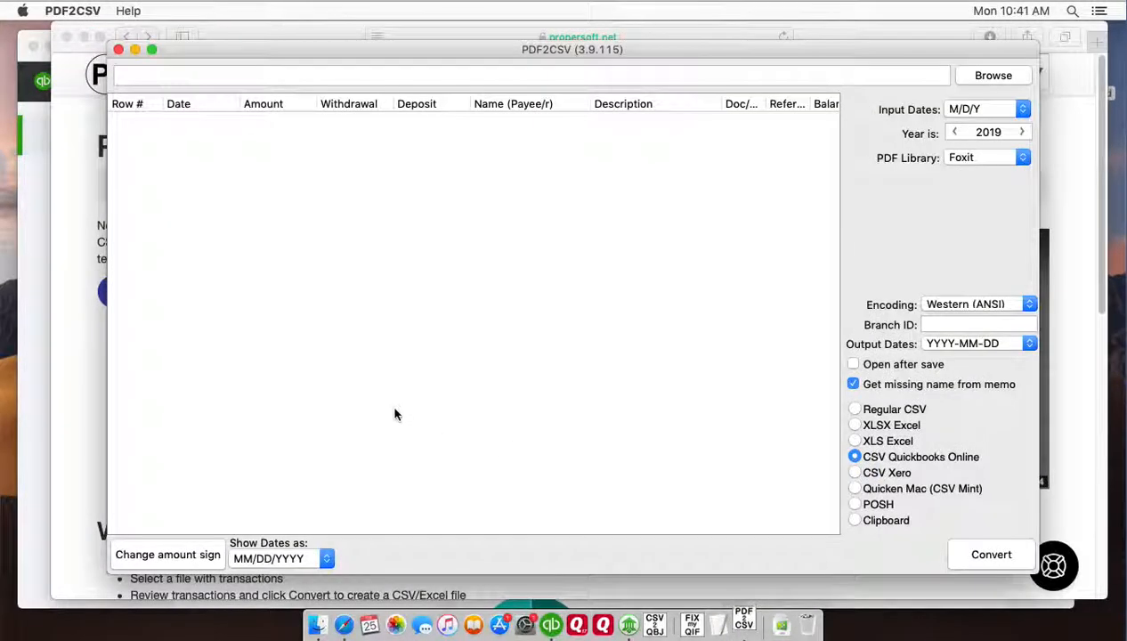
click(993, 75)
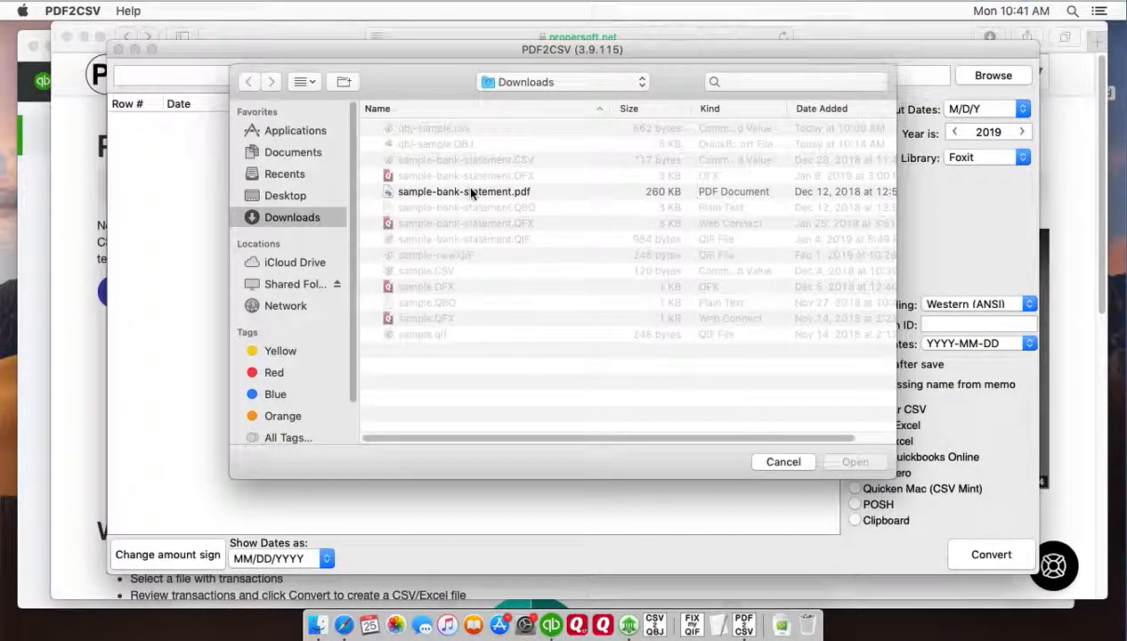
click(463, 192)
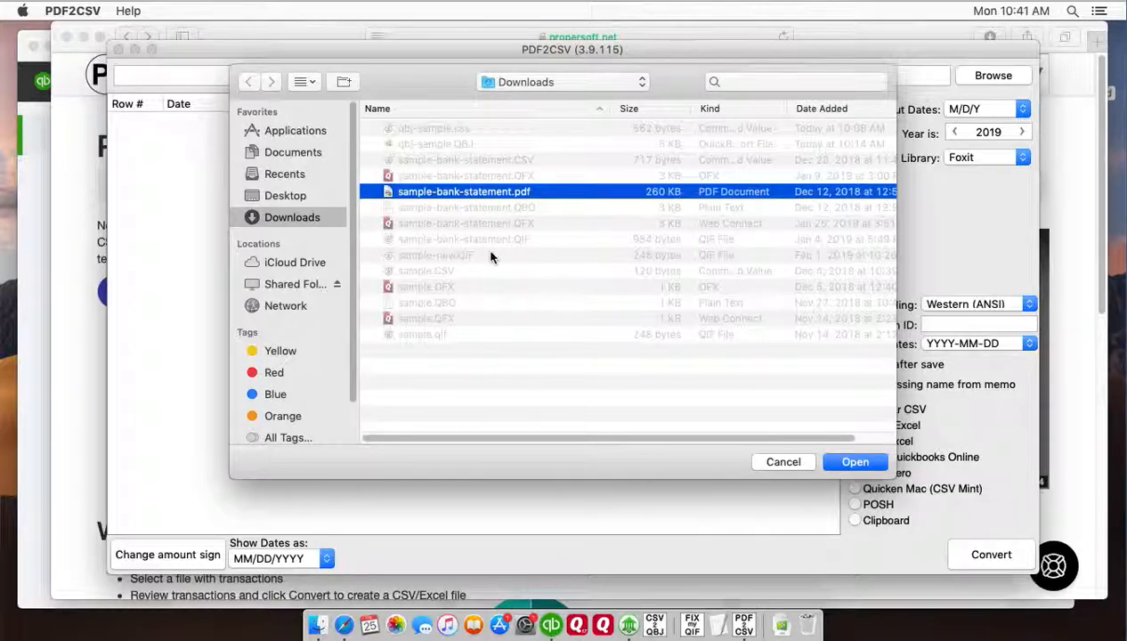
click(853, 461)
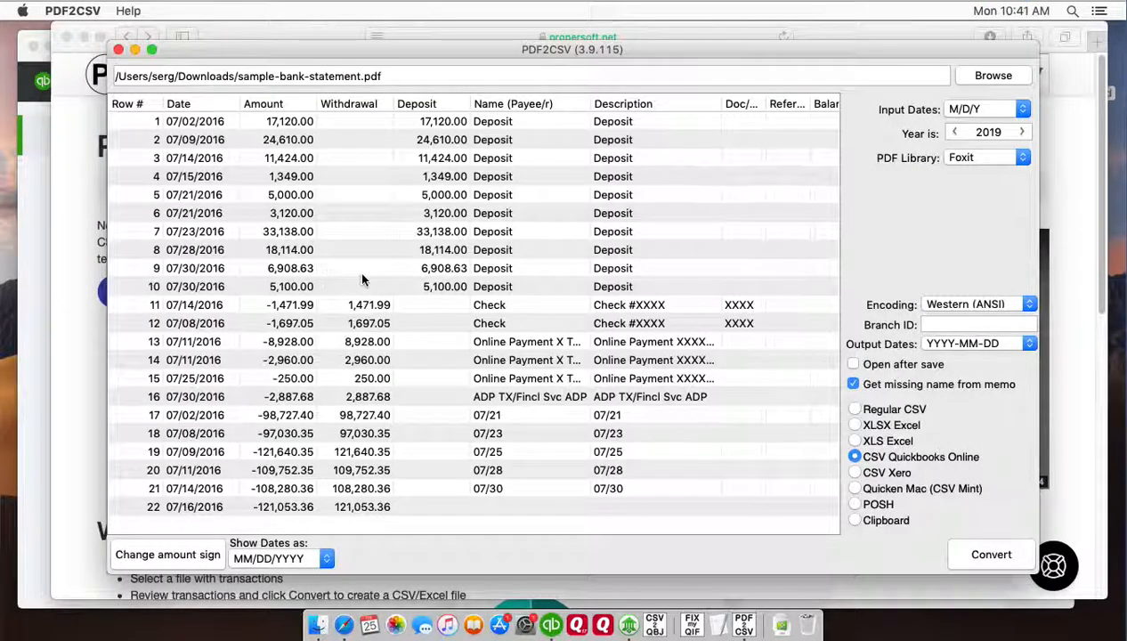
mouse_move(719, 341)
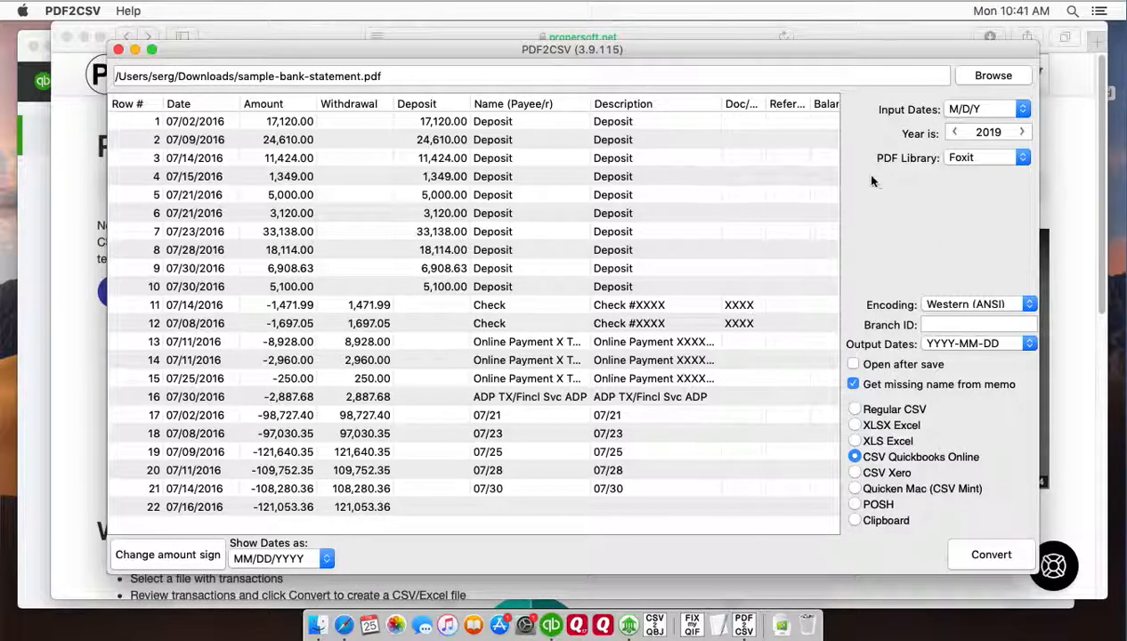
mouse_move(184, 249)
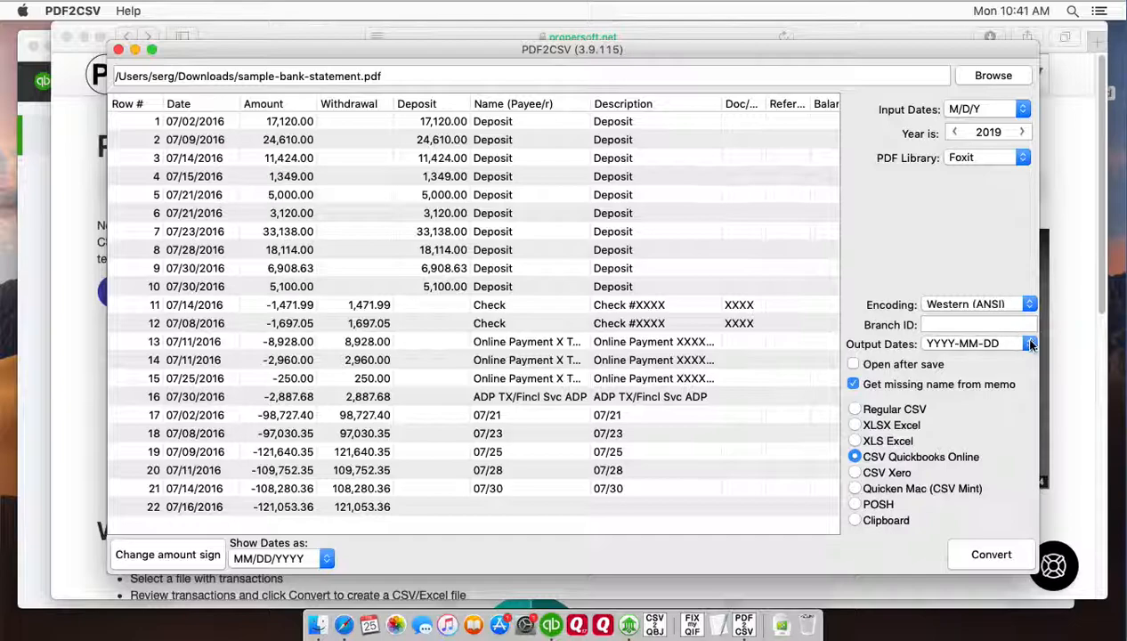
Step: Set the Output Dates format to MM/DD/YYYY
click(1029, 343)
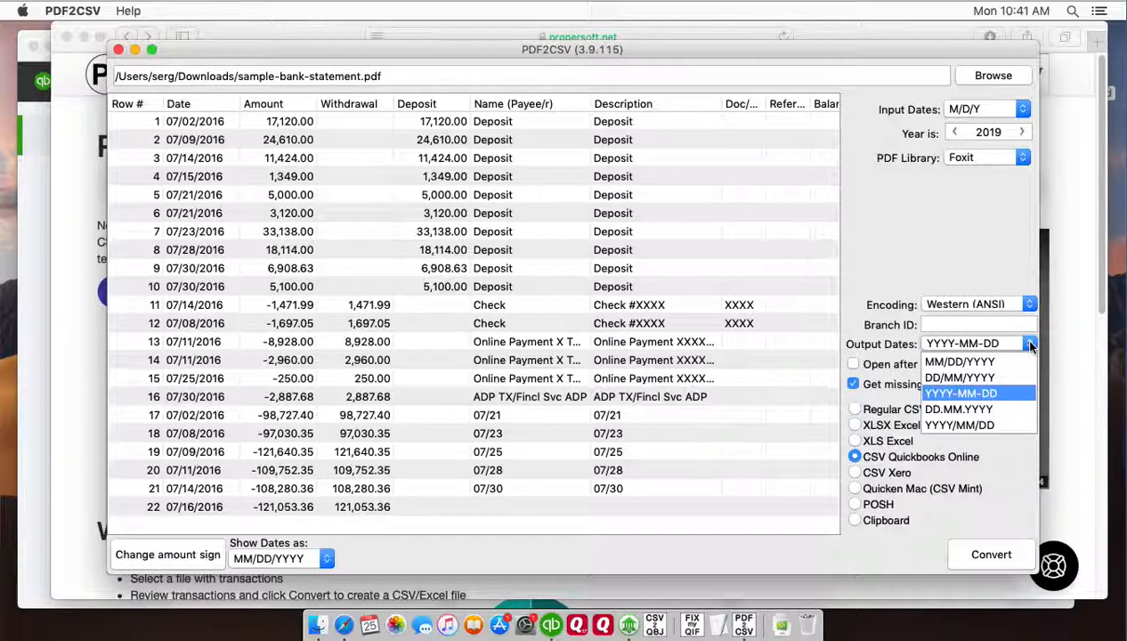
mouse_move(959, 361)
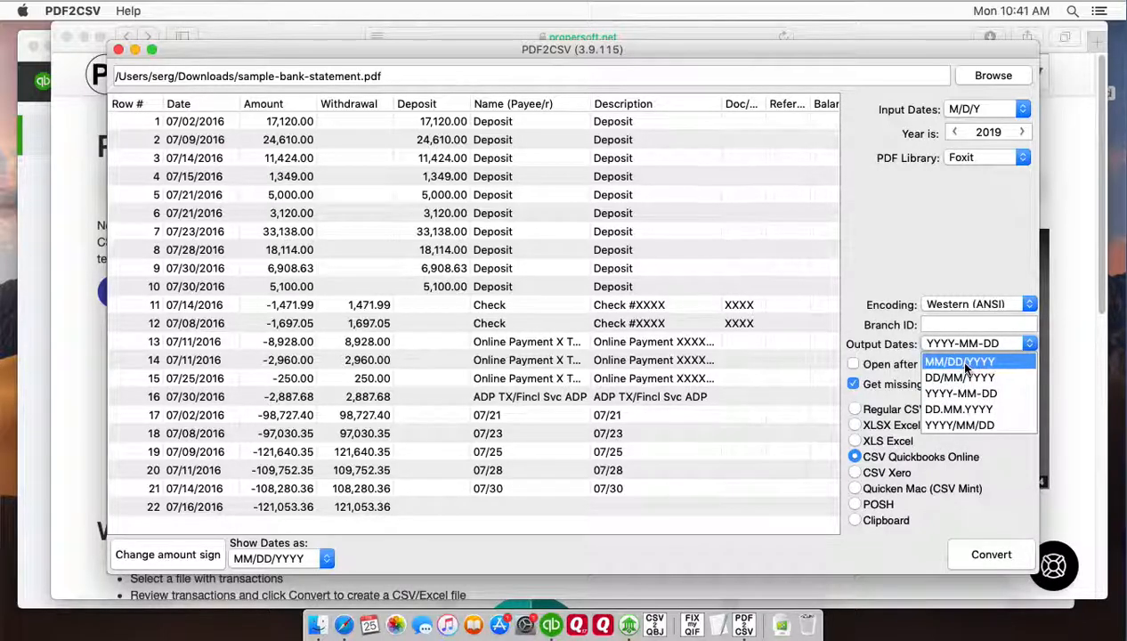
click(960, 361)
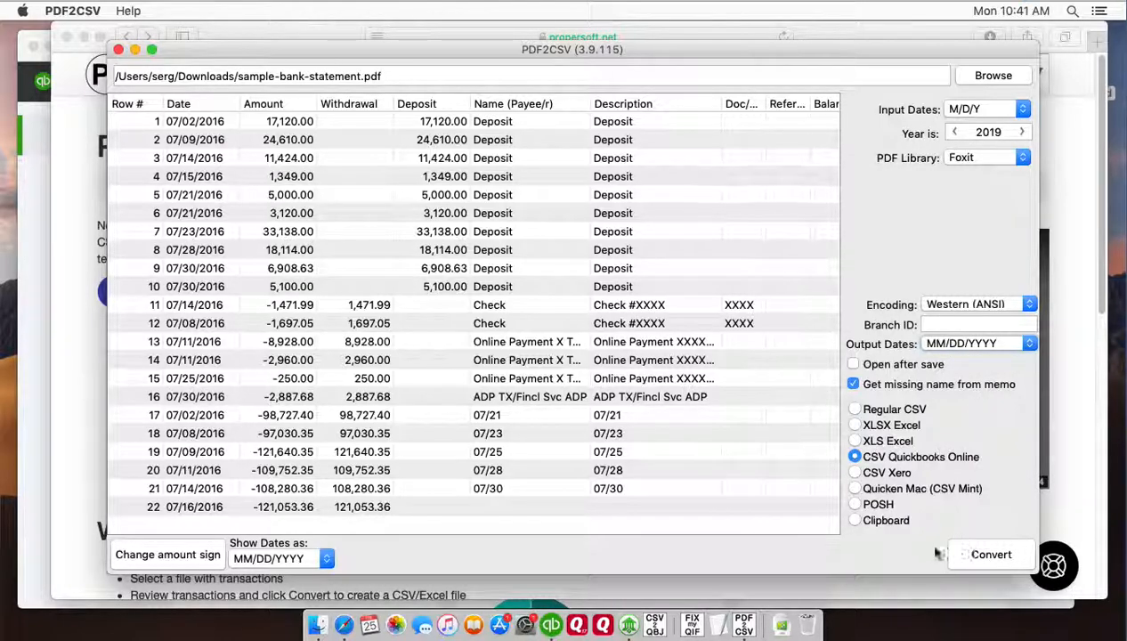
Step: Convert to CSV Quickbooks Online and save as sample-bank-statement in Downloads
click(990, 554)
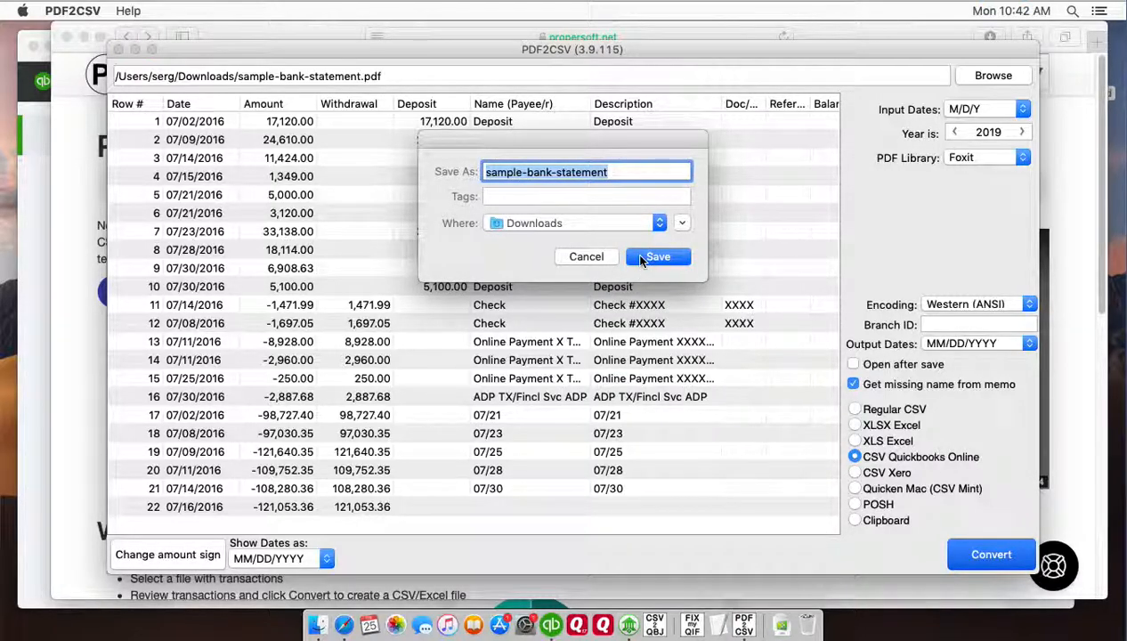
click(657, 256)
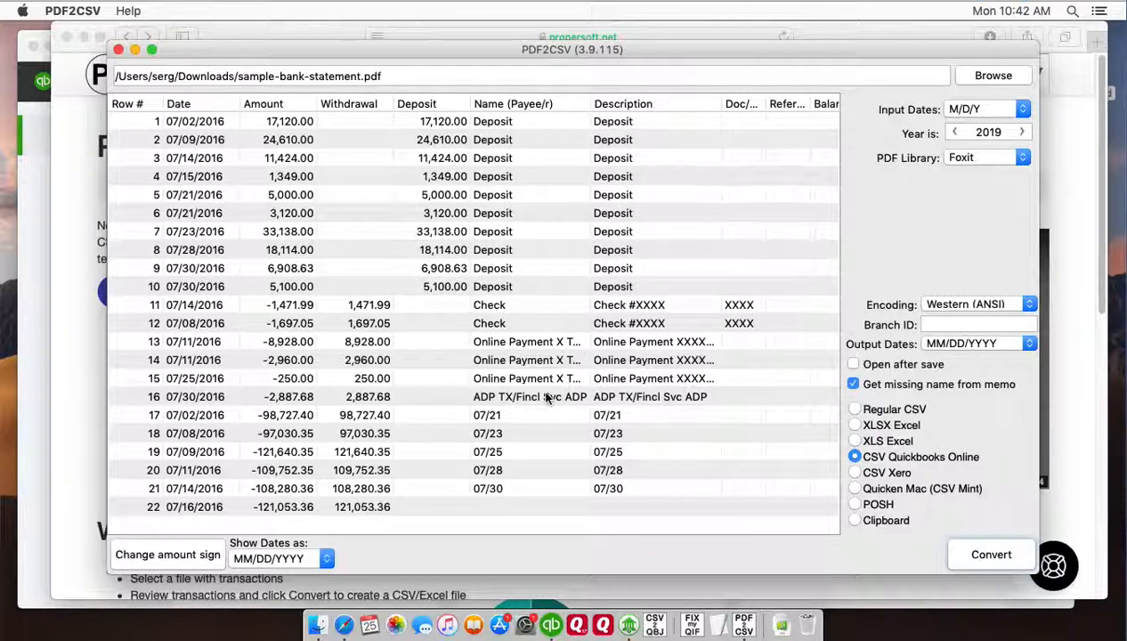
mouse_move(343, 626)
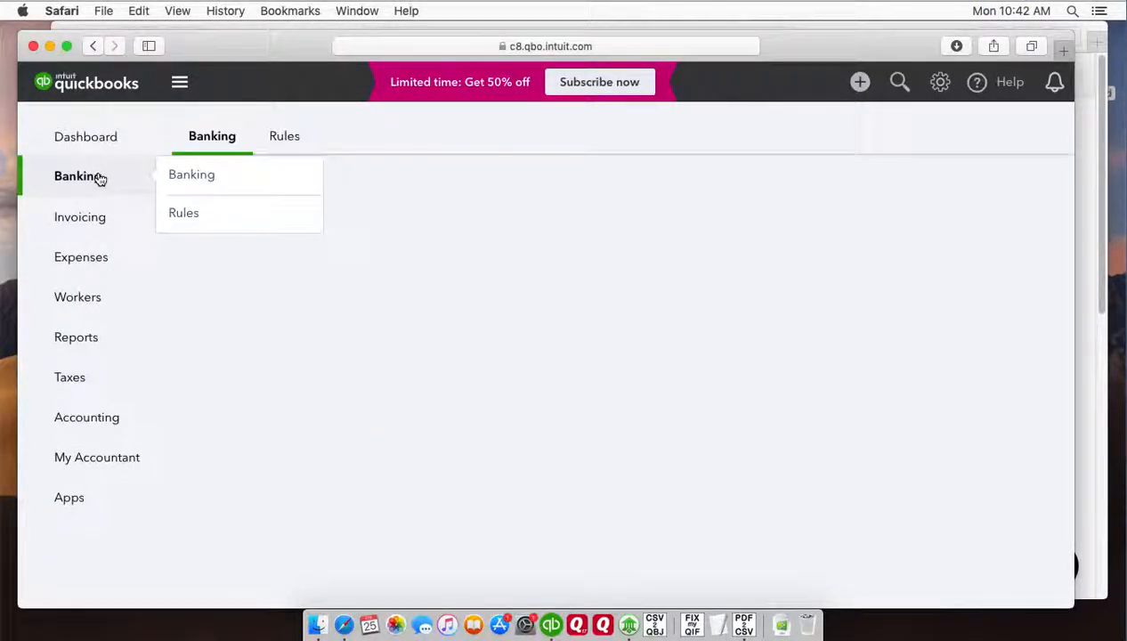
Step: From the Banking page, upload sample-bank-statement.CSV as the bank transactions file
click(77, 175)
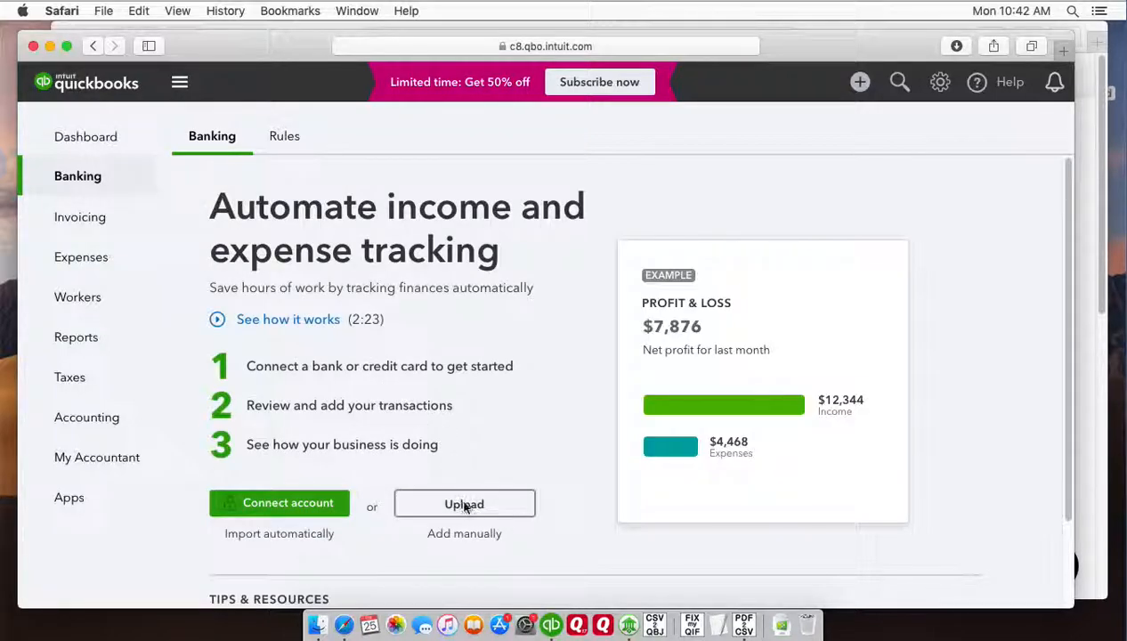
click(463, 503)
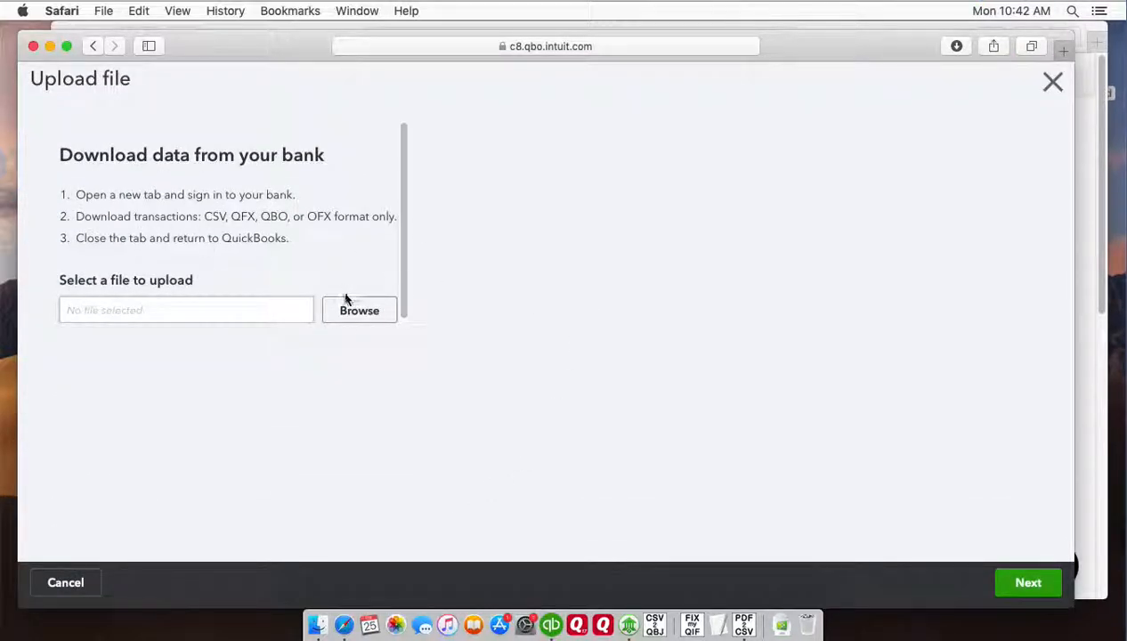
click(359, 309)
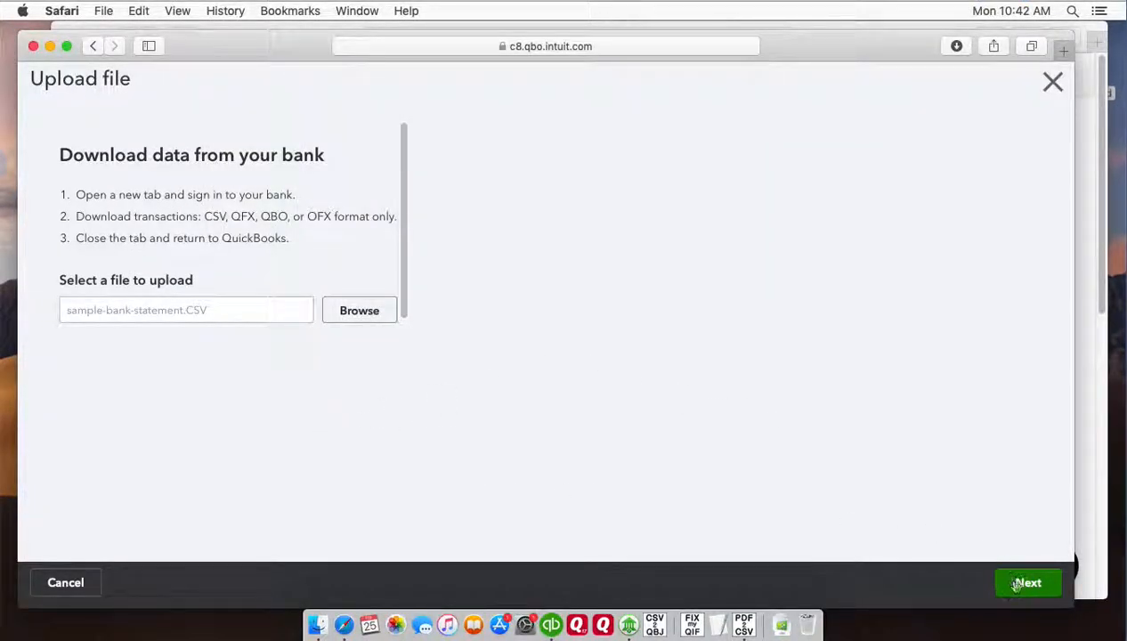
click(1027, 582)
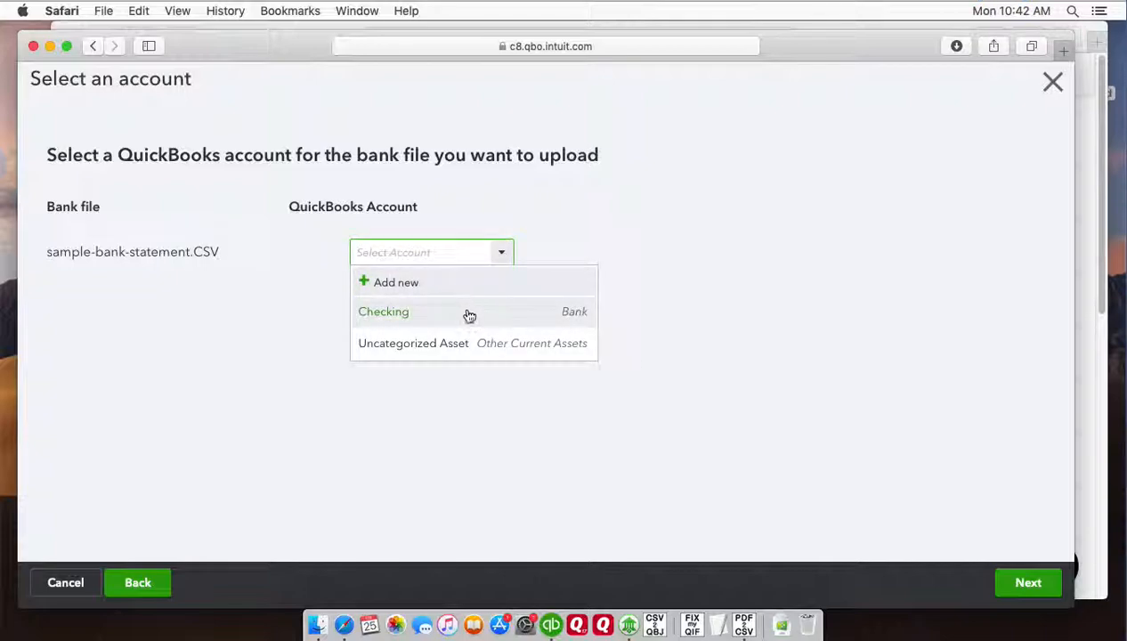
Step: Assign the uploaded file to the Checking account and continue to column mapping
click(382, 311)
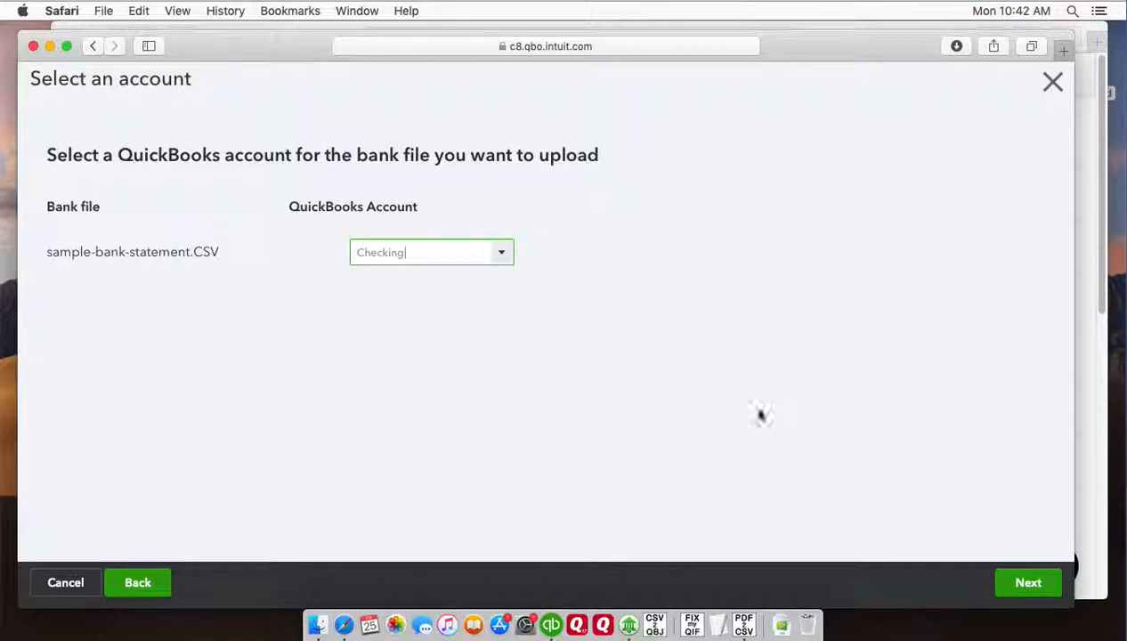
click(1027, 582)
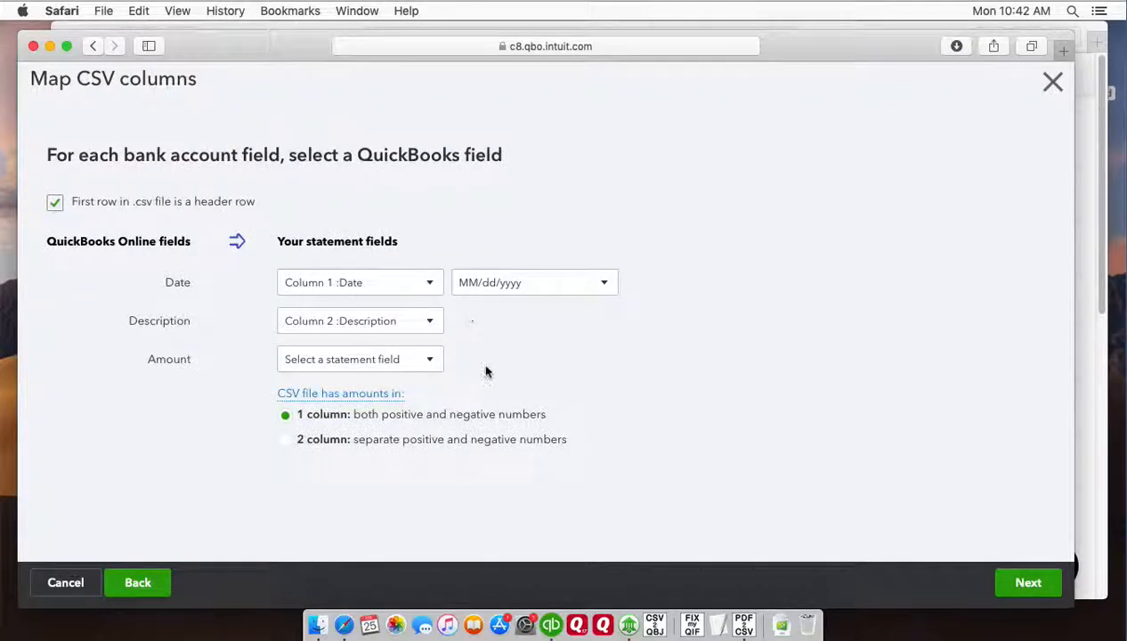
mouse_move(342, 283)
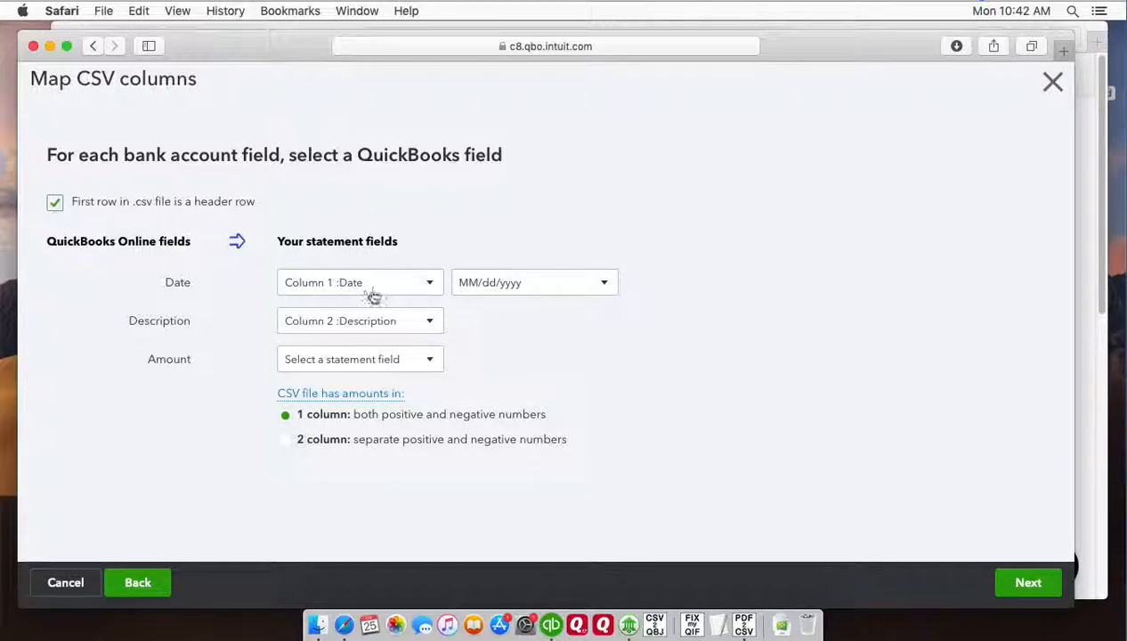
mouse_move(411, 340)
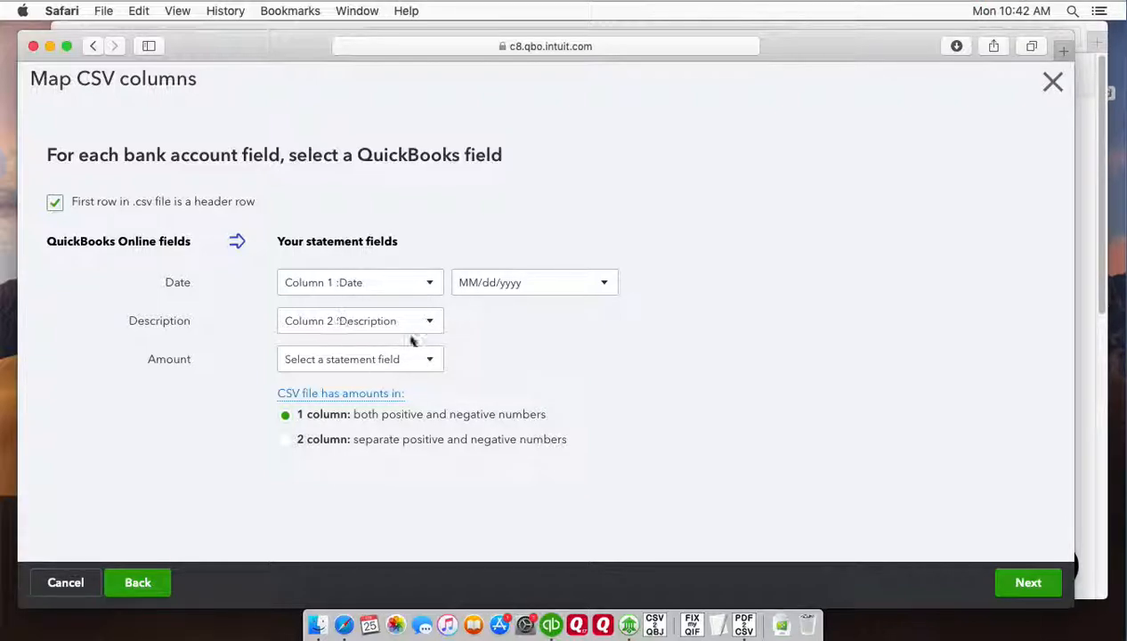
Step: Map Amount to Column 3 :Amount and continue to the transaction selection list
click(359, 358)
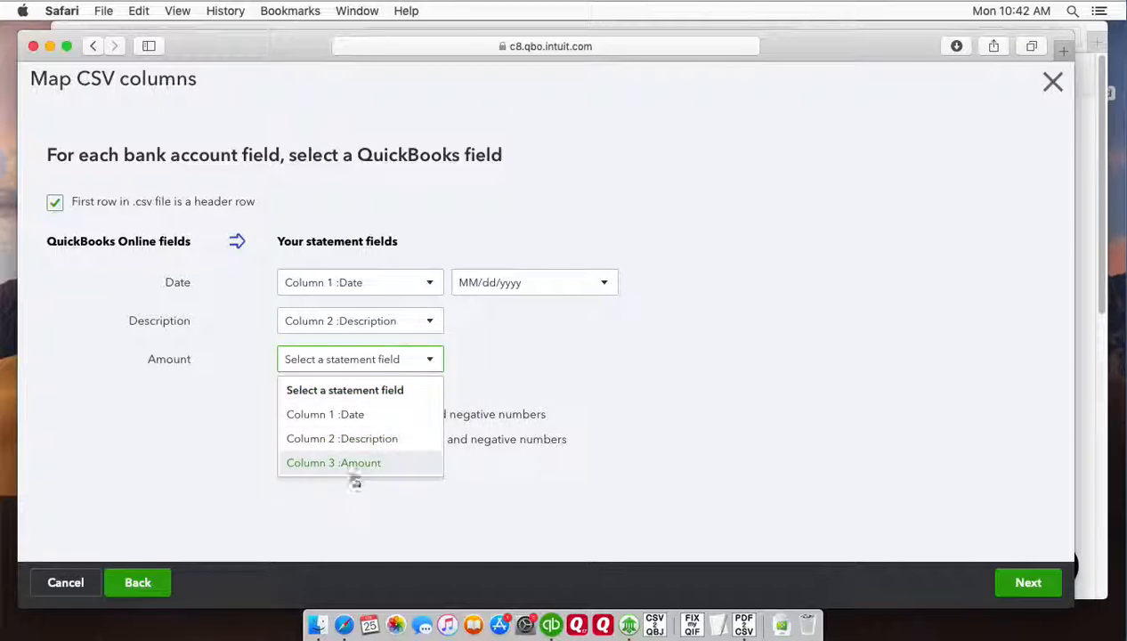
click(333, 462)
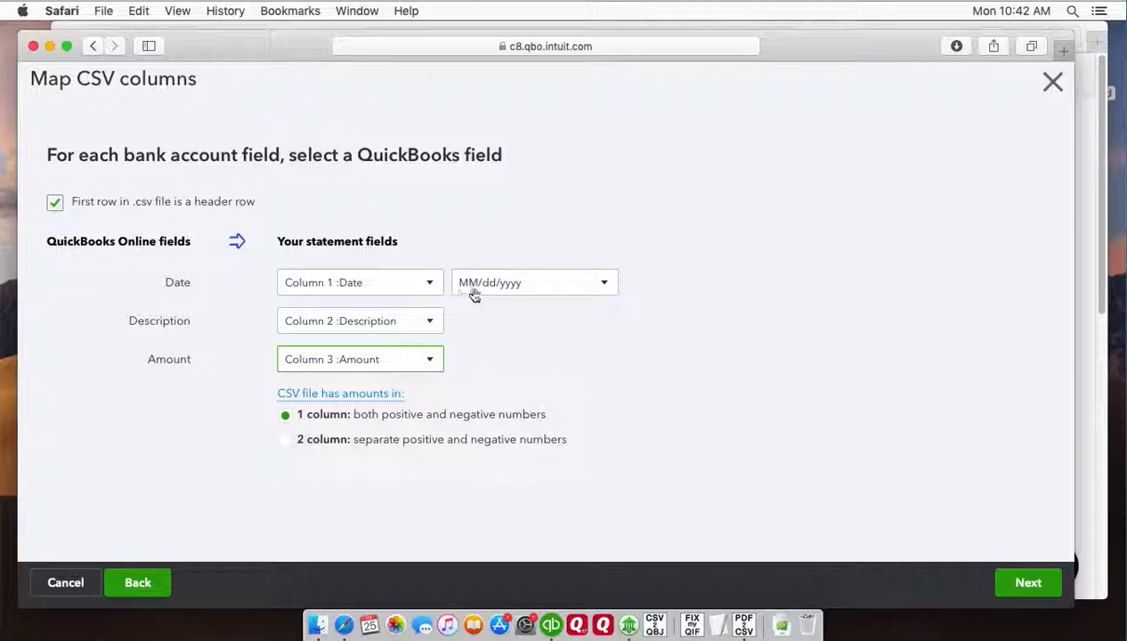
mouse_move(594, 403)
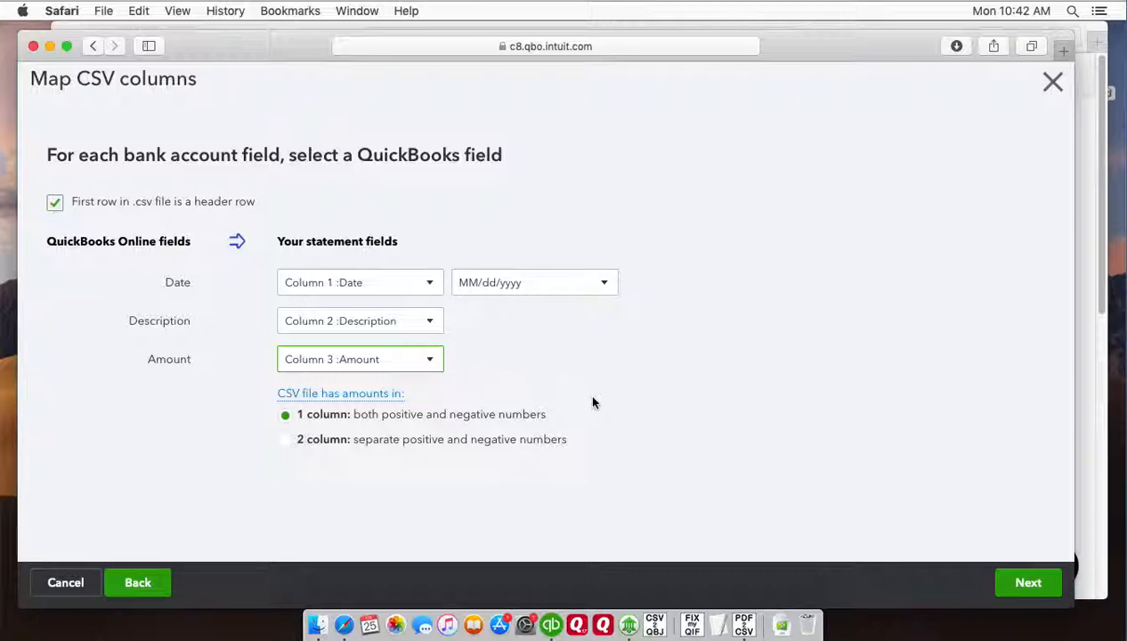
click(1027, 582)
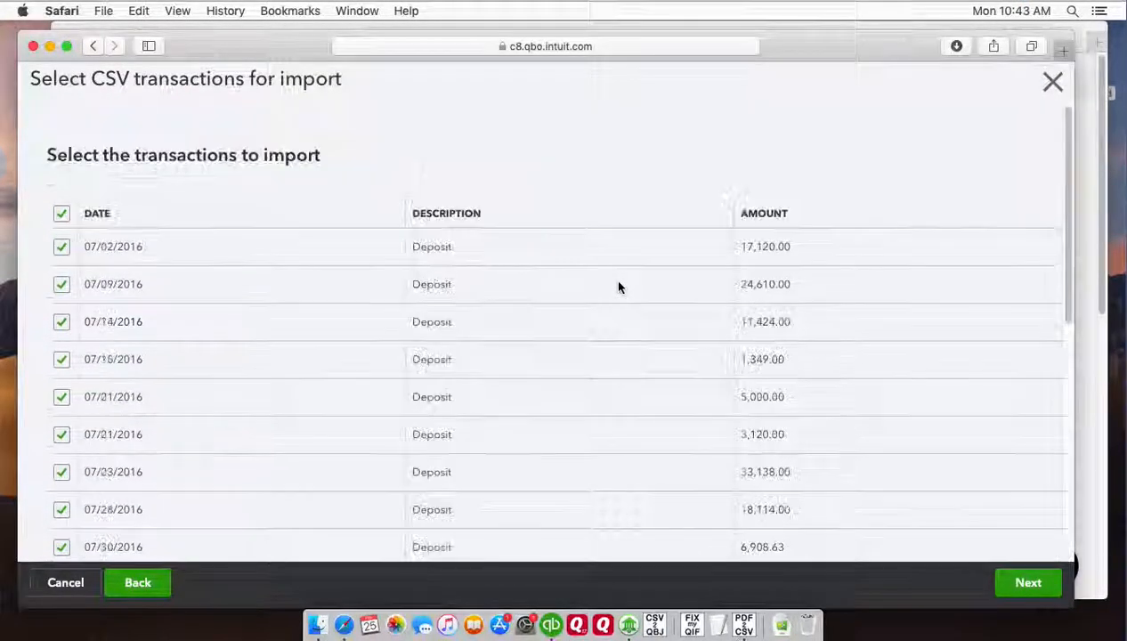
Step: Review the checked list and confirm importing all 22 transactions
scroll(down, 3)
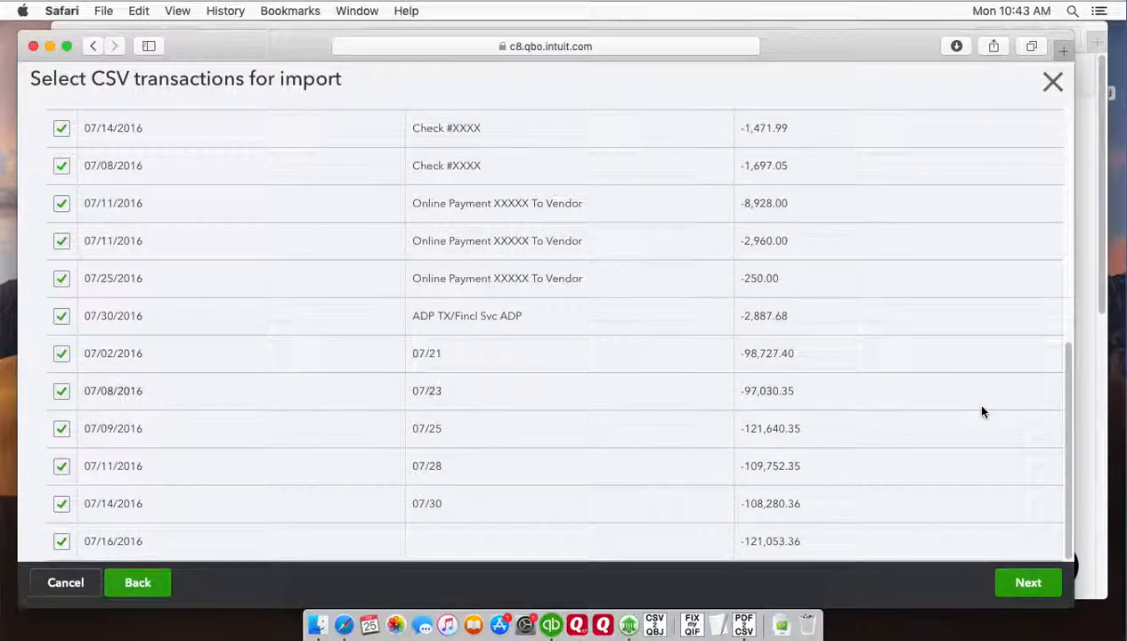
mouse_move(1003, 500)
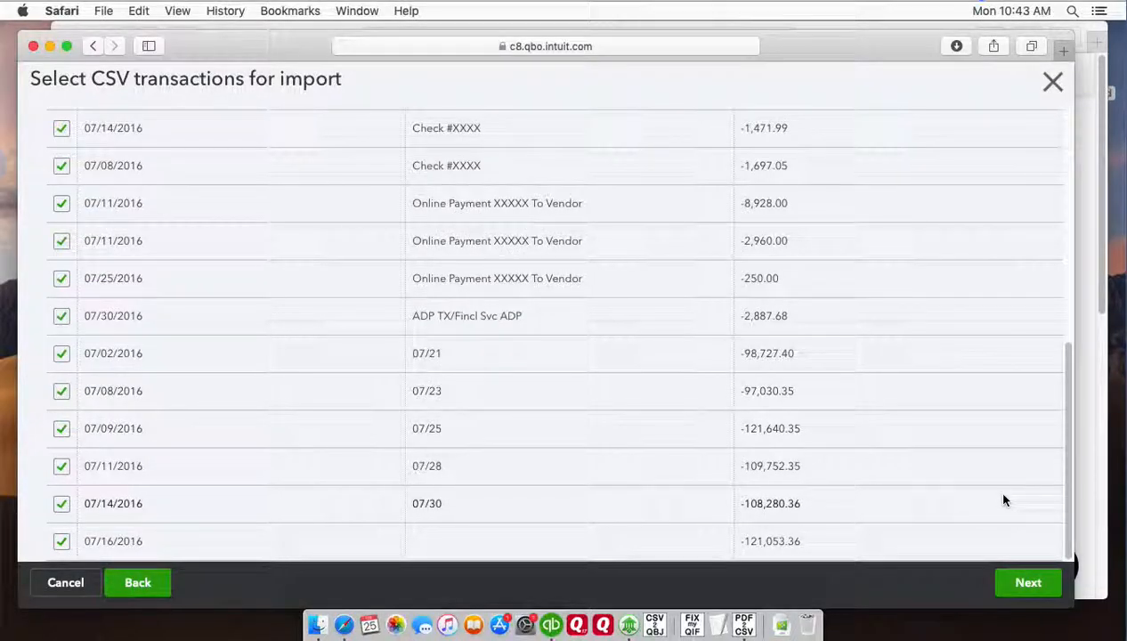
mouse_move(1028, 582)
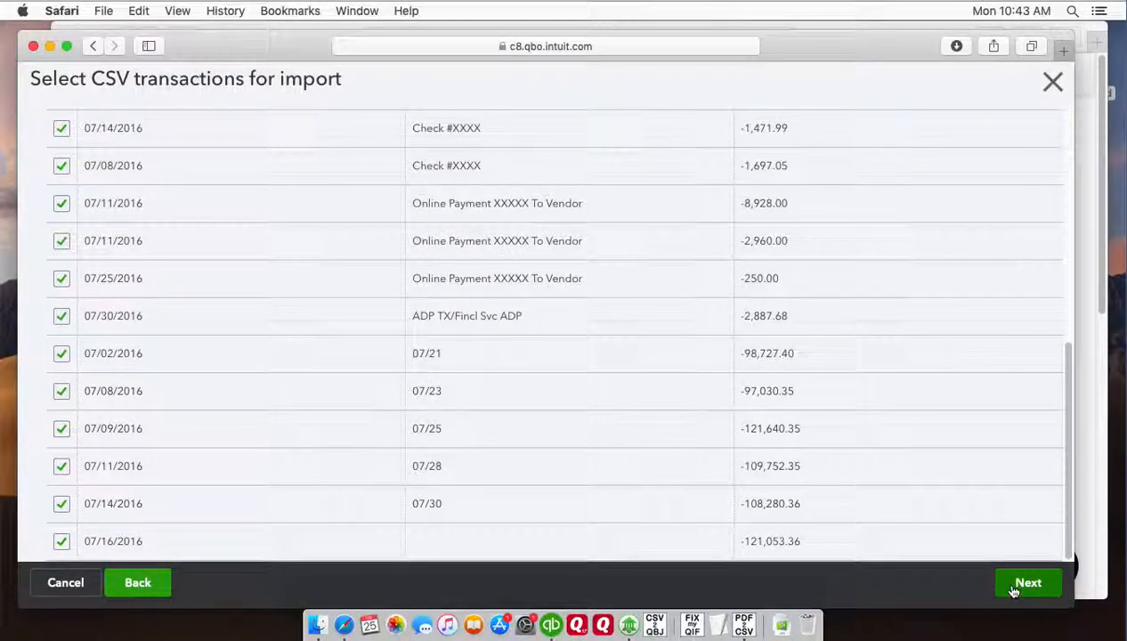
click(1027, 582)
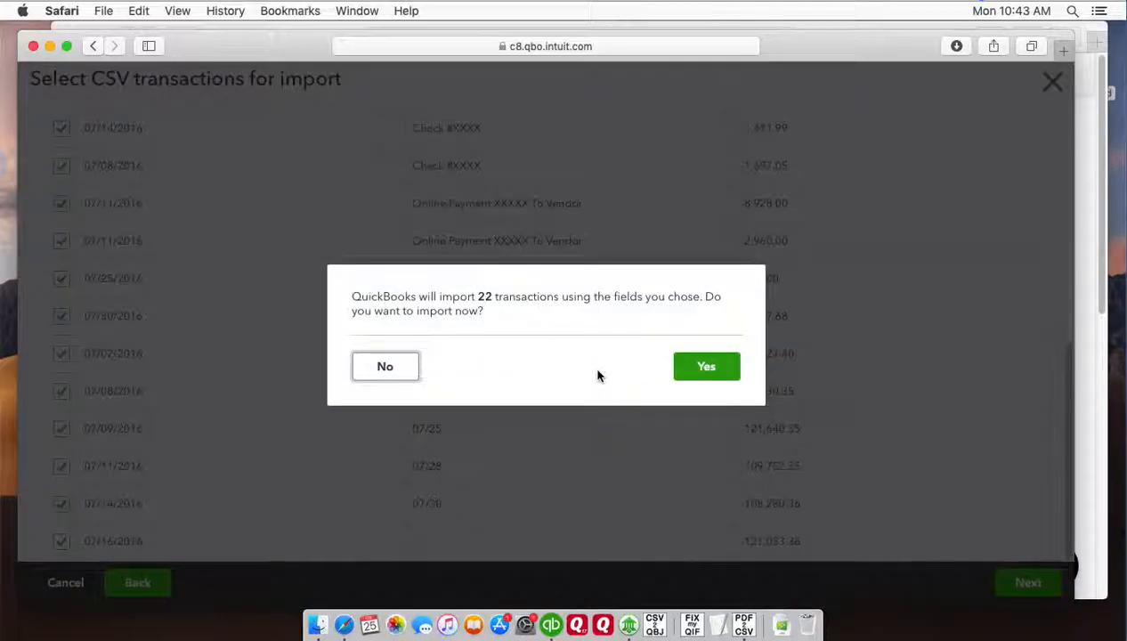
click(705, 366)
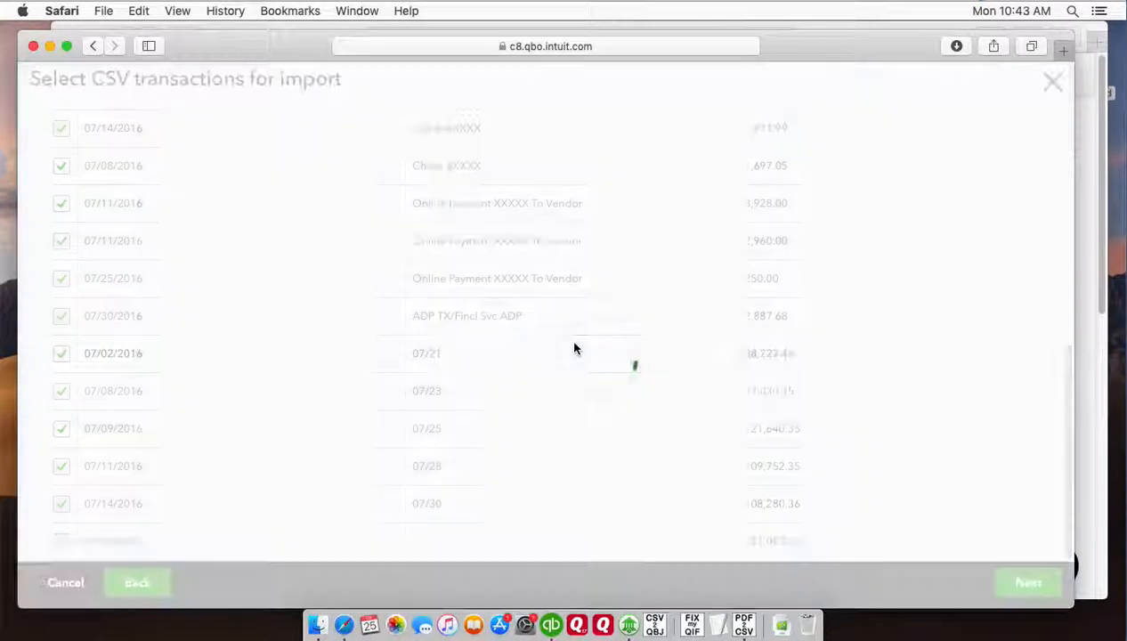